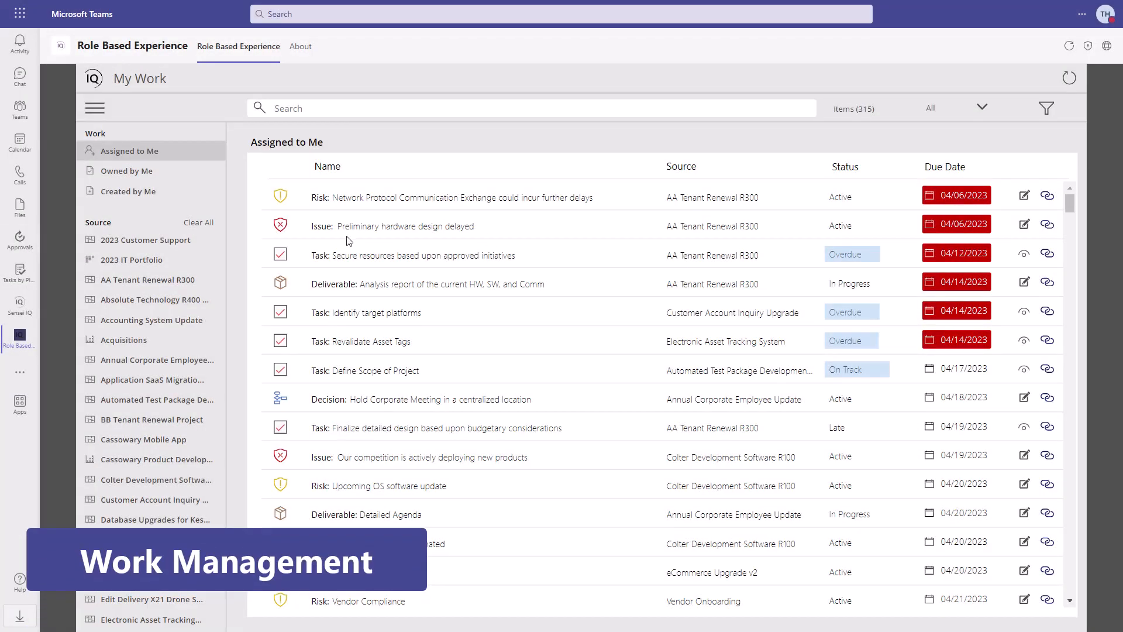
Open the risk 'Network Protocol Communication Exchange could incur further delays' from My Work.
{"action": "left_click", "coordinate": [1045, 108]}
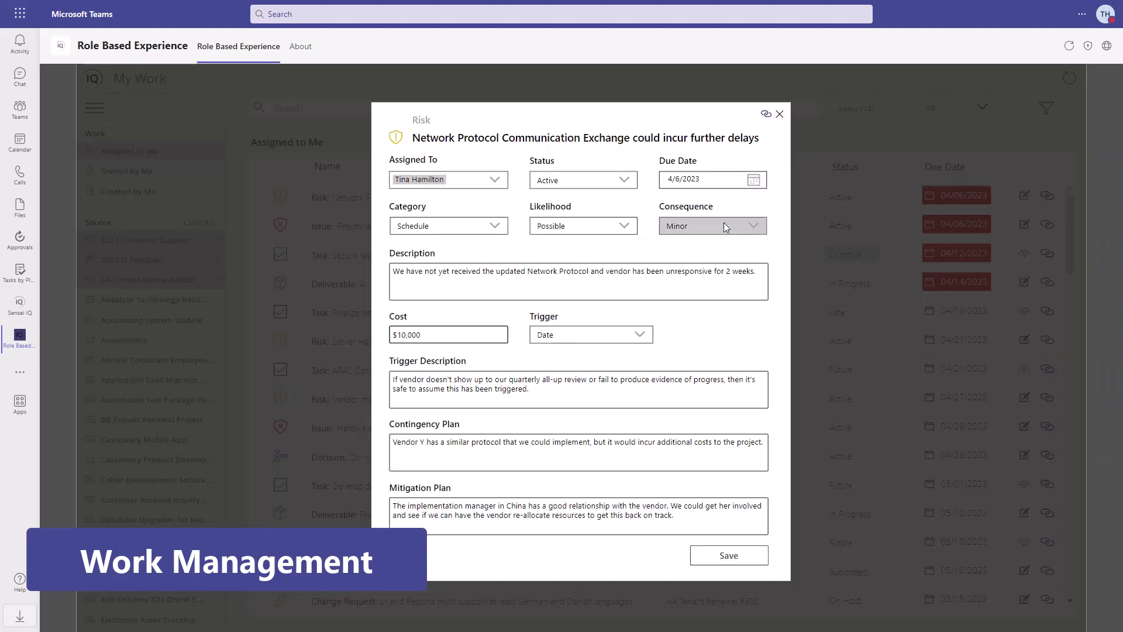
Check the risk's consequence levels, then switch to the Absolute Technology R400 channel posts.
{"action": "left_click", "coordinate": [712, 226]}
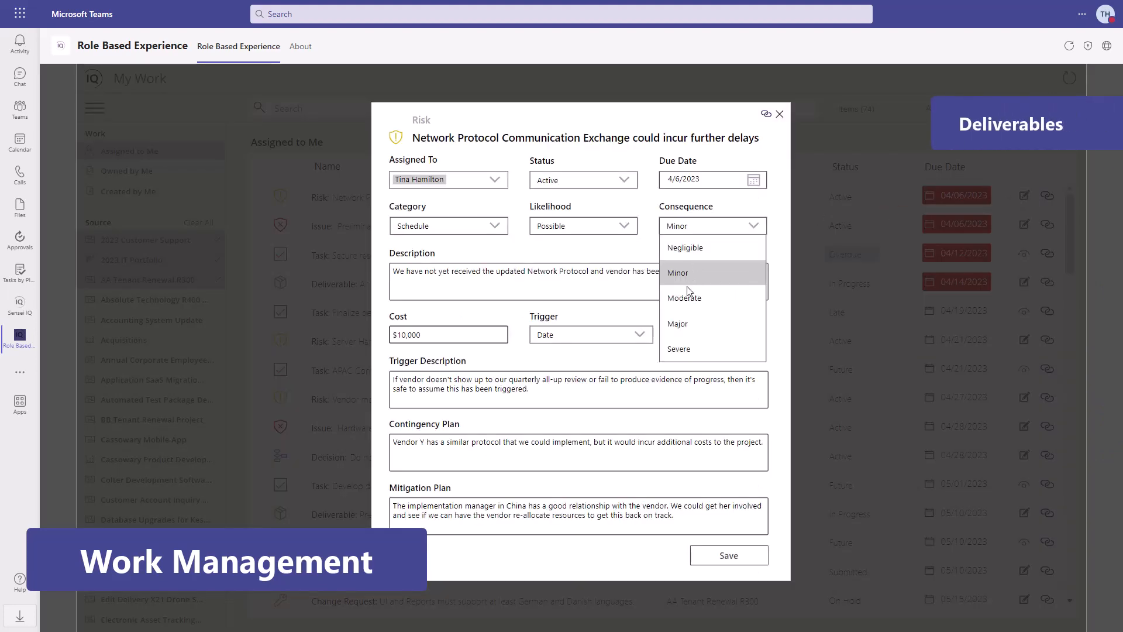
{"action": "left_click", "coordinate": [683, 298]}
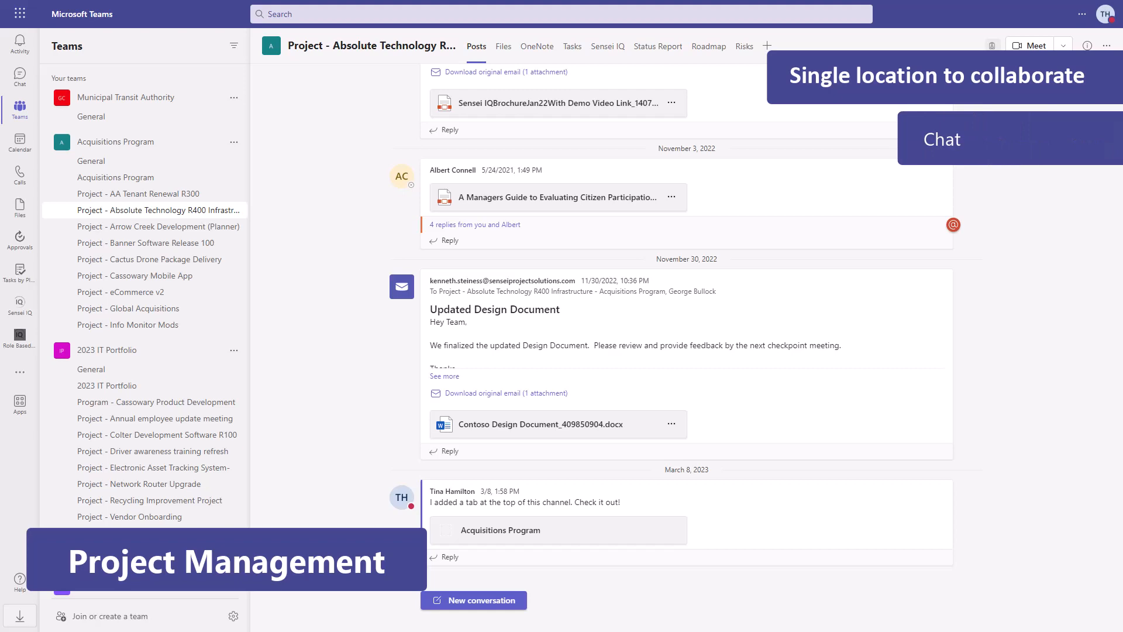
View the channel's OneNote notes, then show the Sensei IQ project record tab.
{"action": "left_click", "coordinate": [537, 46]}
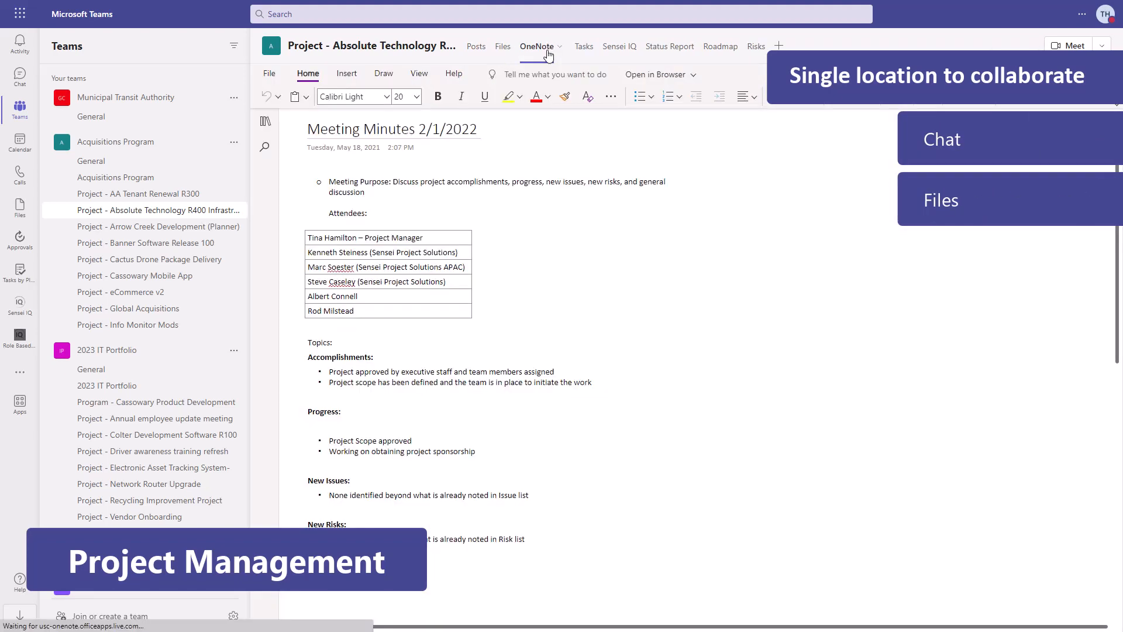
{"action": "left_click", "coordinate": [573, 46]}
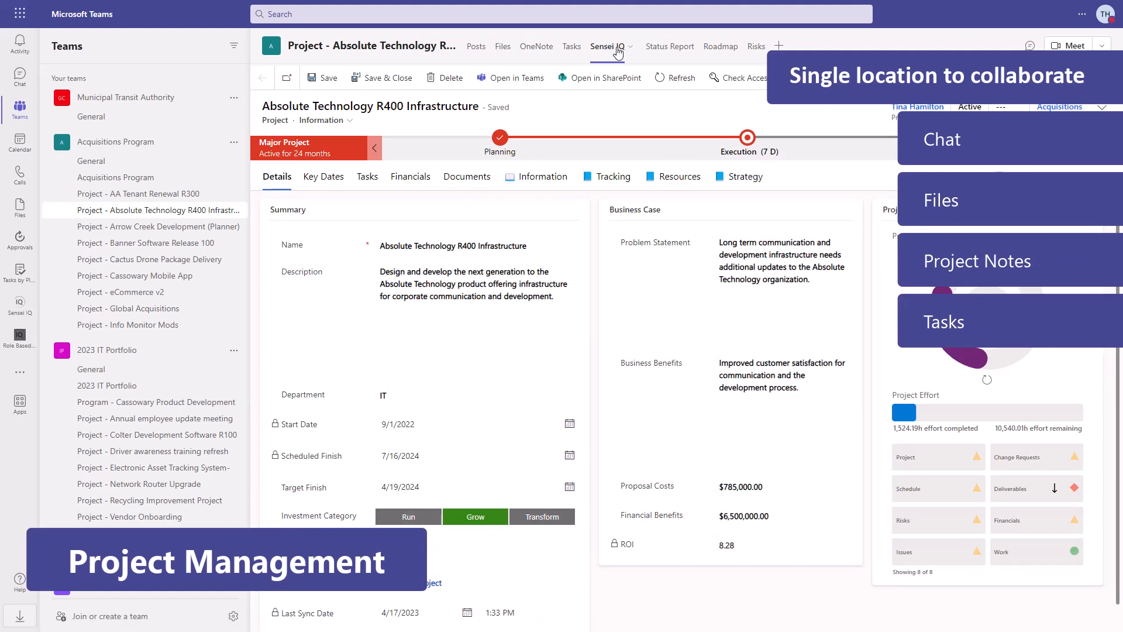
Show the project's status update history and look at its lessons learned.
{"action": "left_click", "coordinate": [410, 176]}
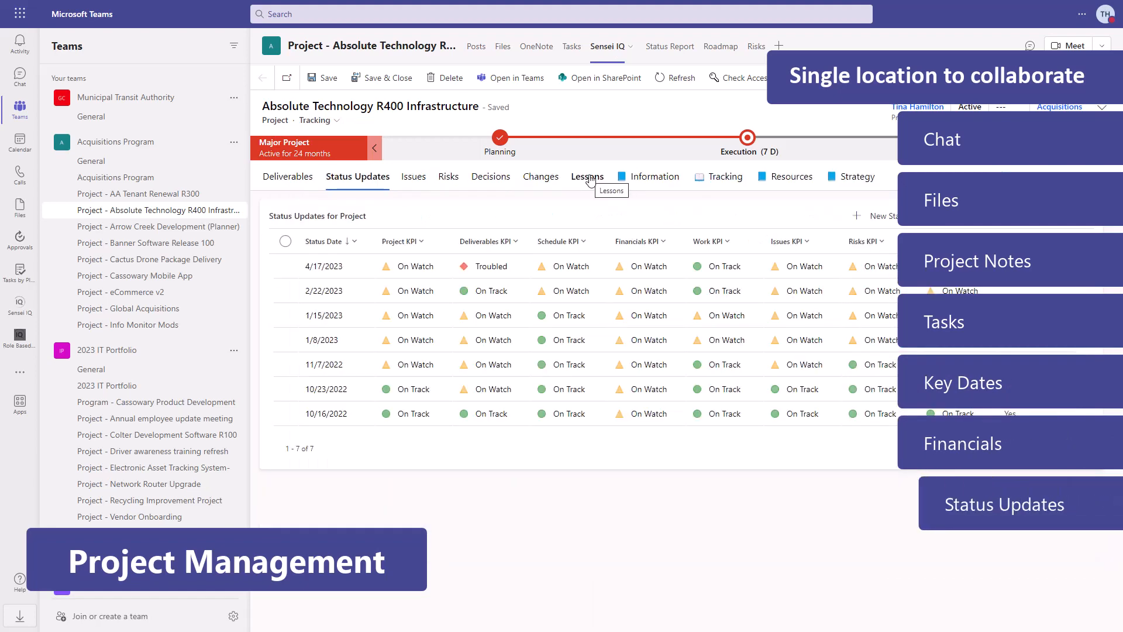
{"action": "left_click", "coordinate": [670, 46]}
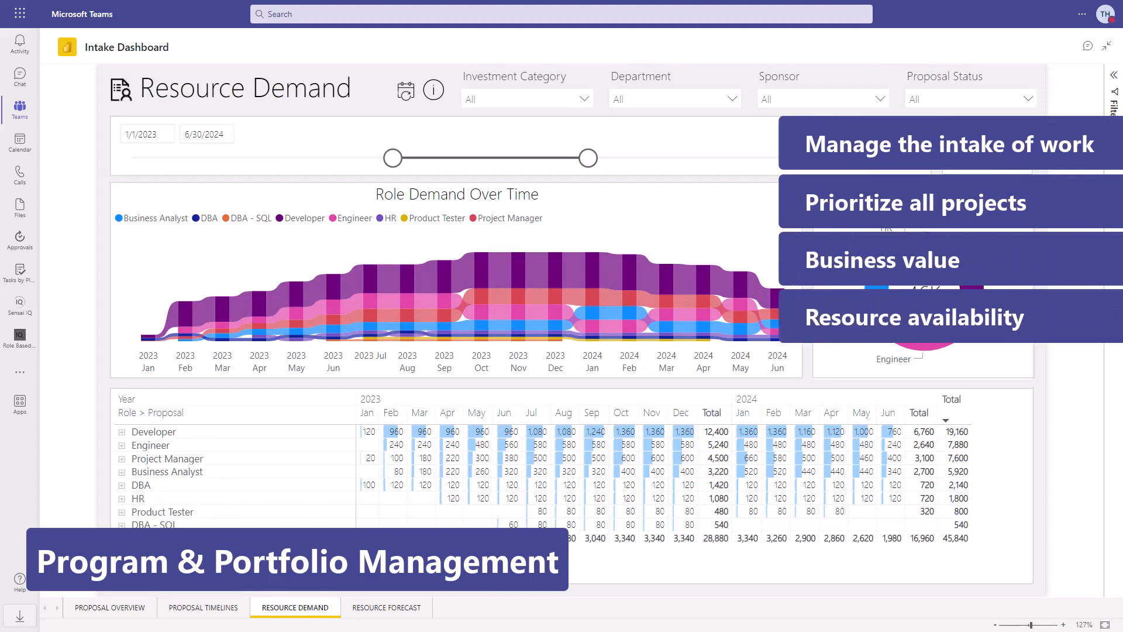
View the Portfolio Dashboard's Program Timelines page, then return to the project's Resource Plan.
{"action": "left_click", "coordinate": [467, 607]}
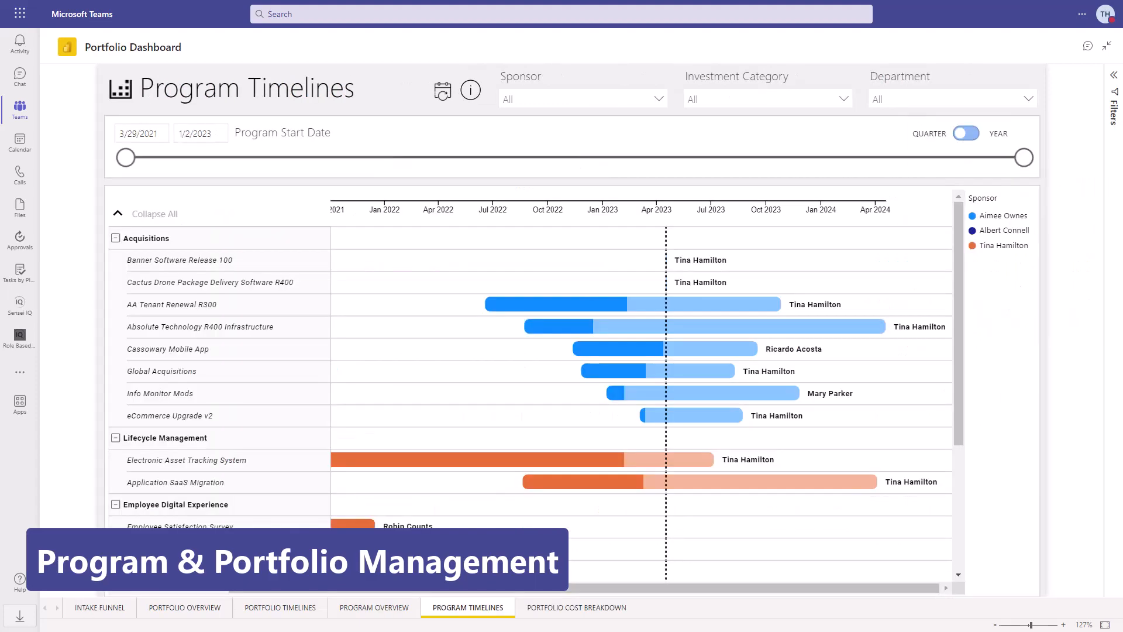
{"action": "left_click", "coordinate": [184, 607]}
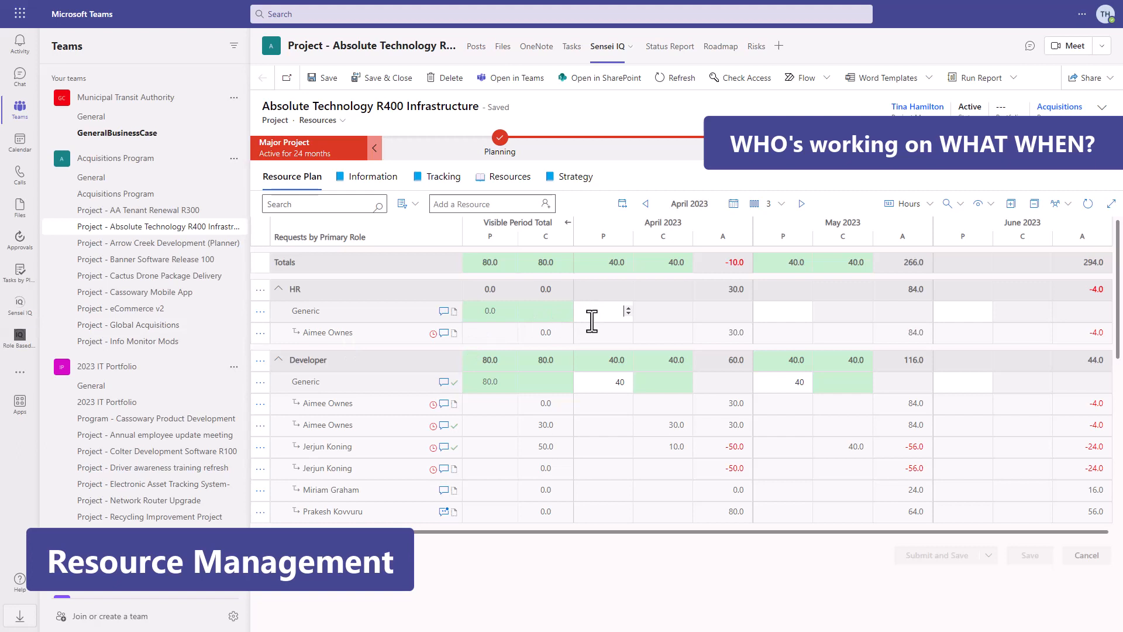
Enter 30 HR hours for April in the resource plan and open the Attract Subject Matter Experts benefit.
{"action": "type", "text": "30"}
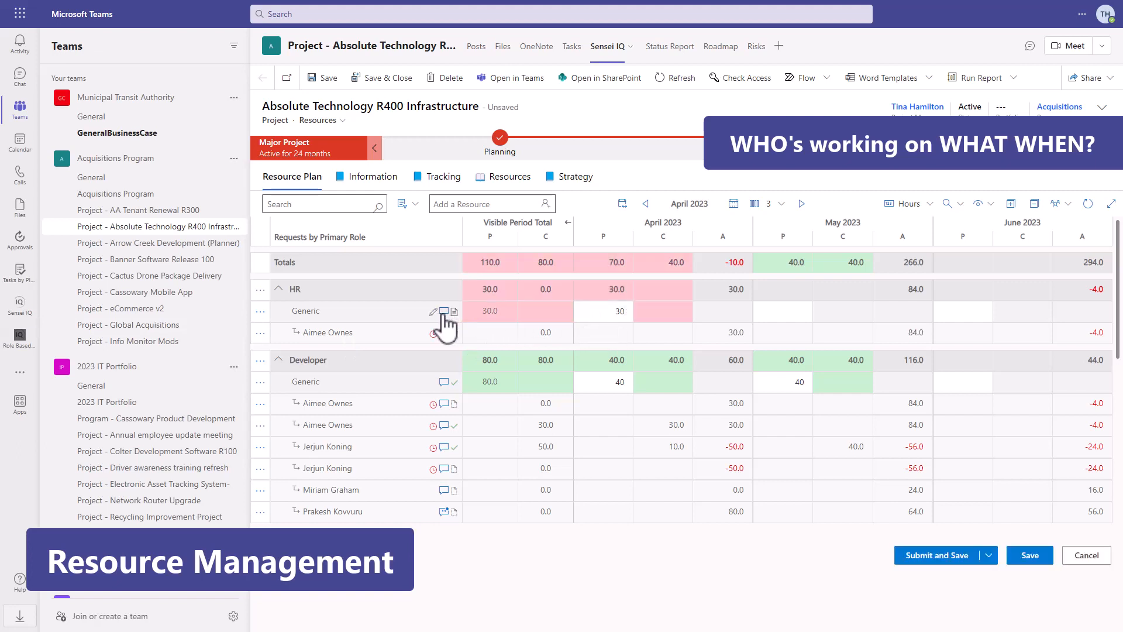
{"action": "left_click", "coordinate": [444, 312]}
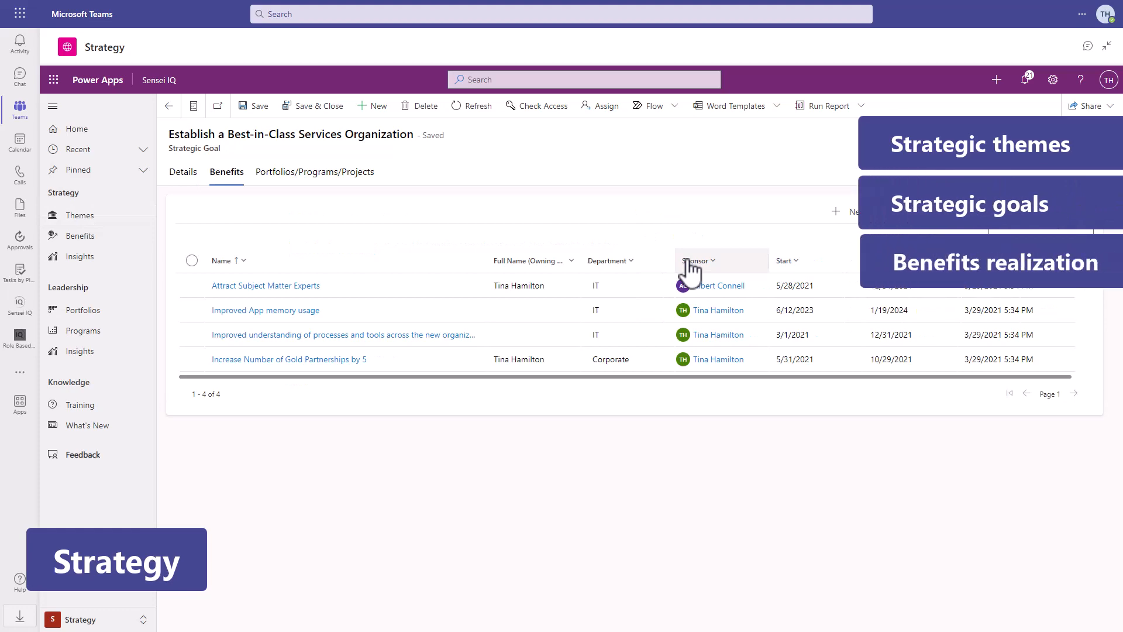
{"action": "left_click", "coordinate": [266, 285]}
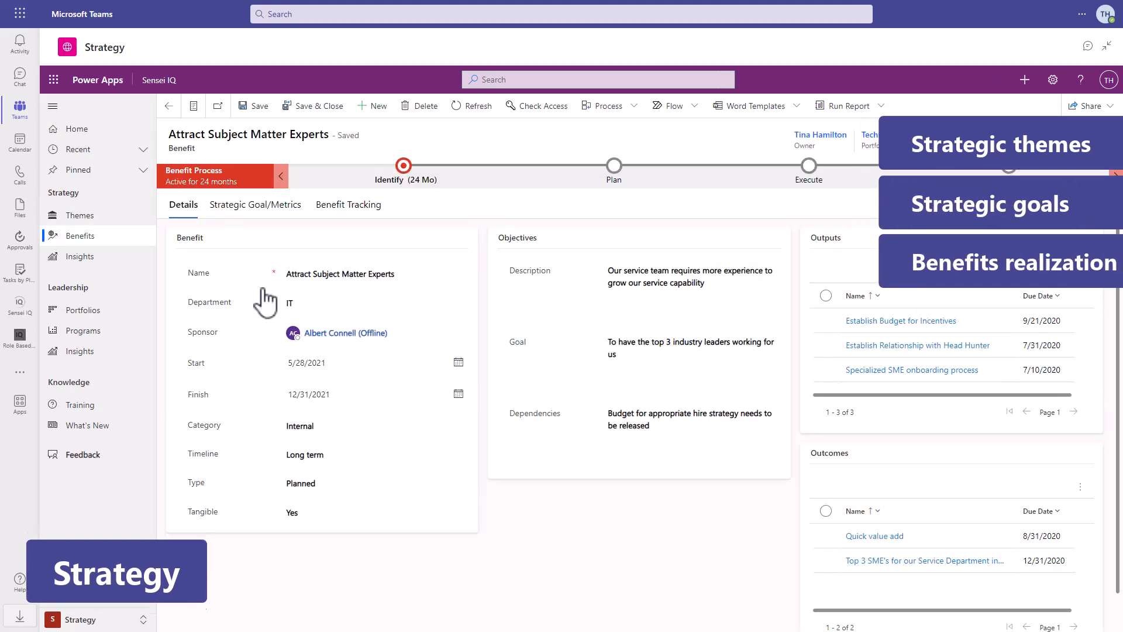